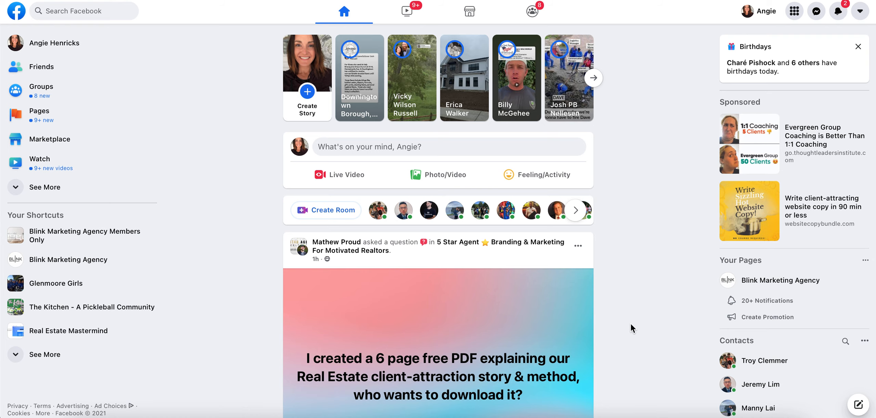
Step: Open the Blink Marketing Agency page from its shortcut
scroll("down", 3)
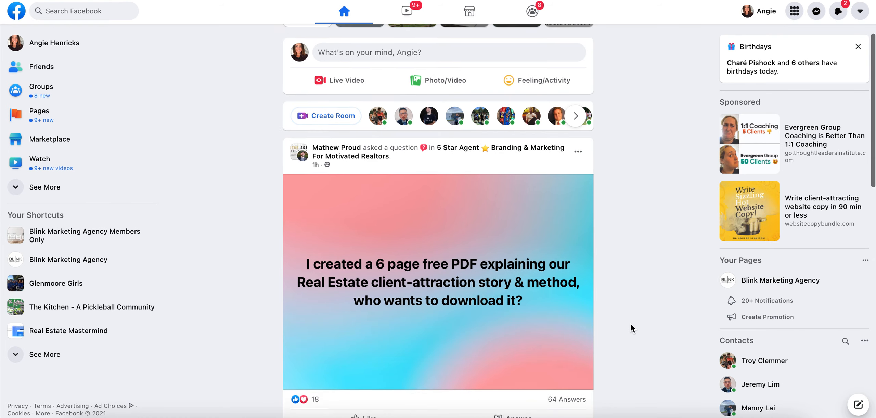
scroll("up", 3)
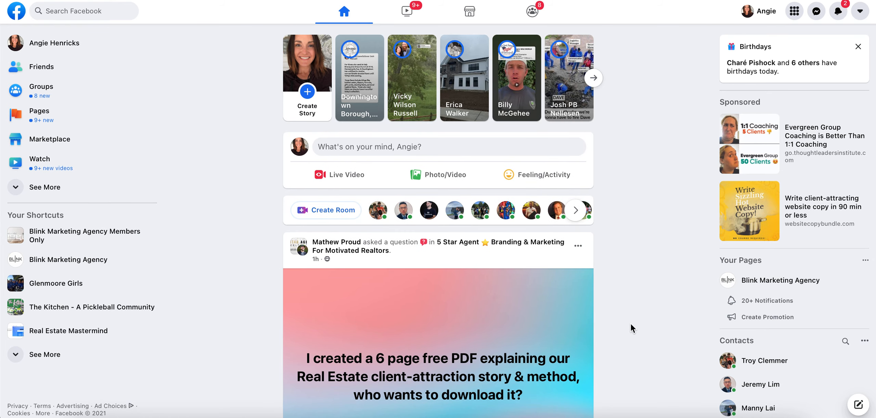
mouse_move(240, 341)
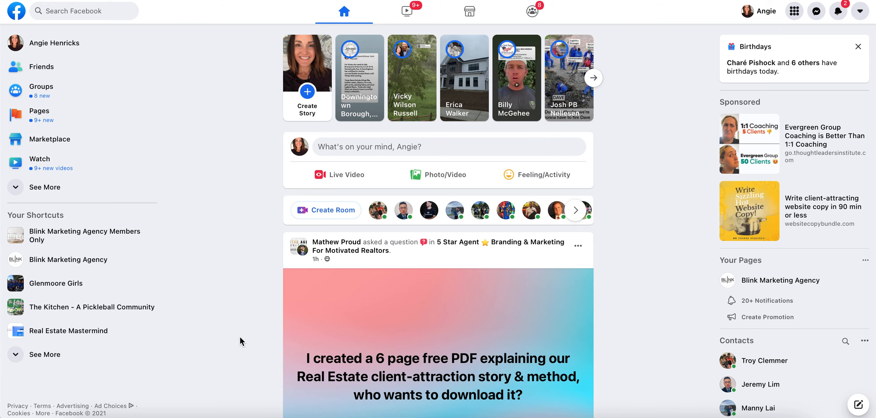
mouse_move(68, 260)
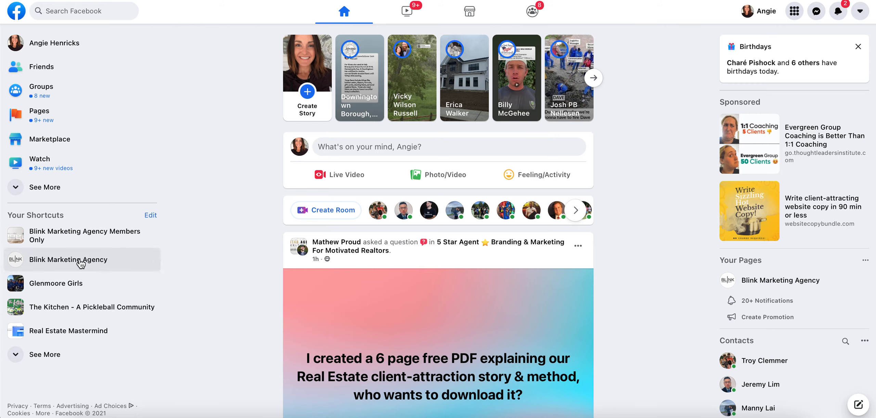
mouse_move(84, 264)
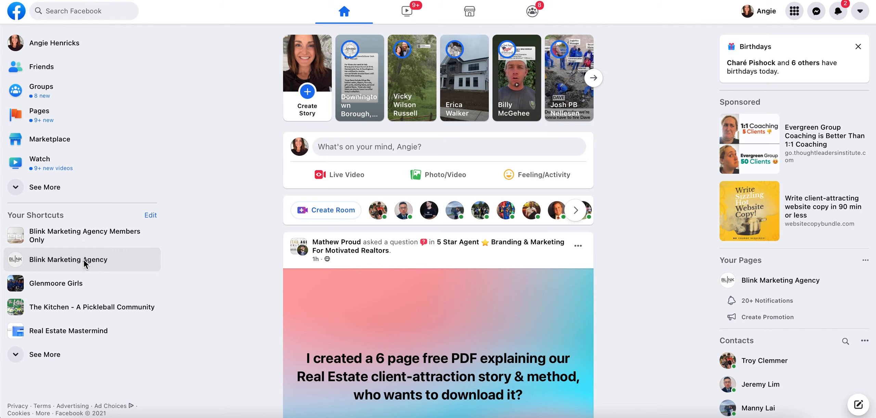
left_click(68, 260)
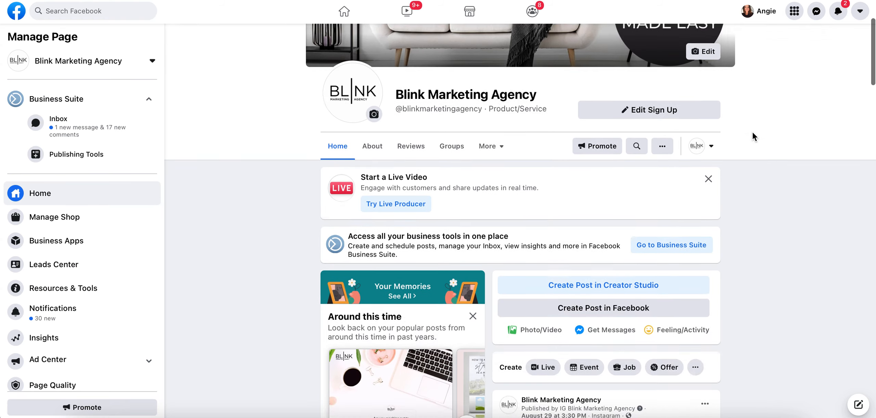
Step: Confirm that sharing the page's post offers only 'Share to a group', then return to the top
scroll("down", 3)
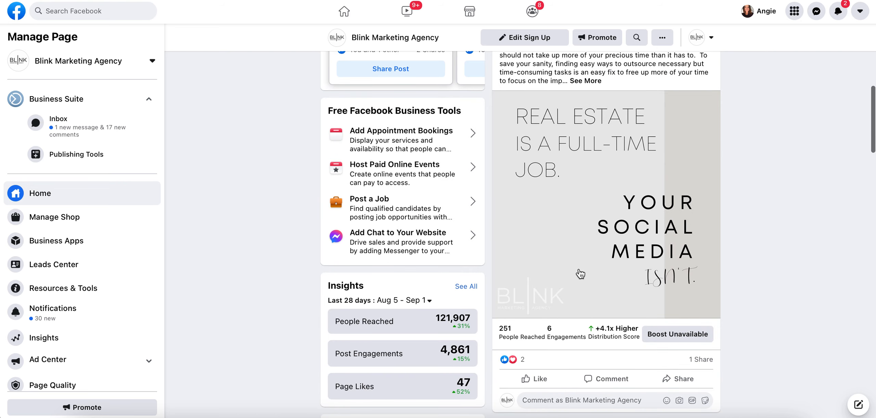
scroll("down", 3)
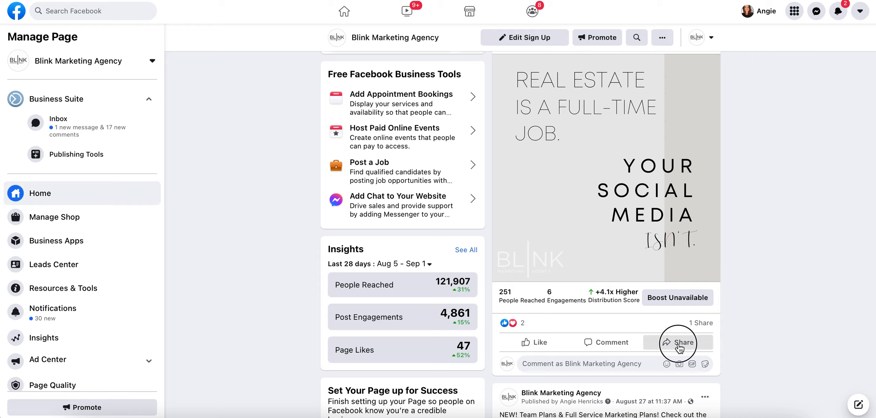
left_click(681, 342)
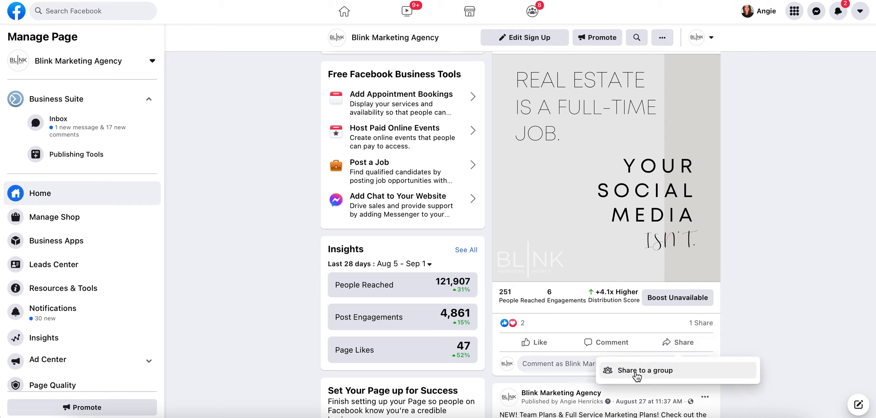
mouse_move(798, 295)
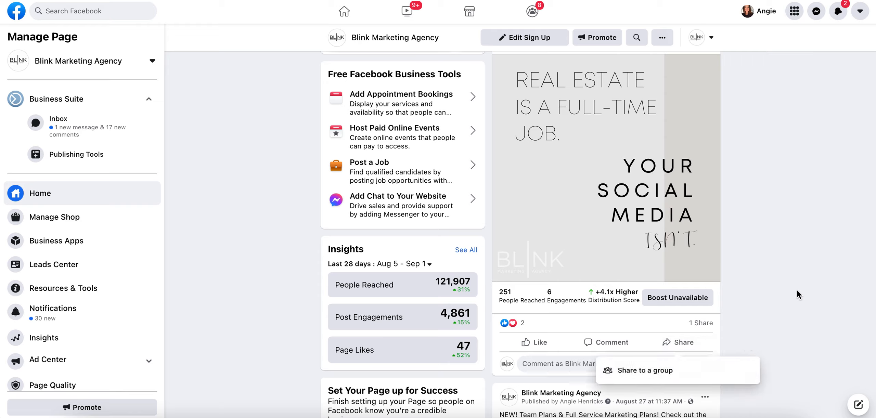
scroll("up", 3)
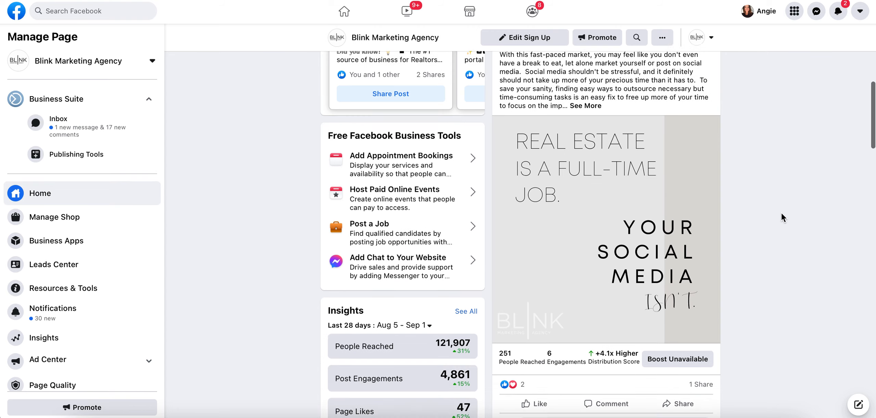
scroll("up", 3)
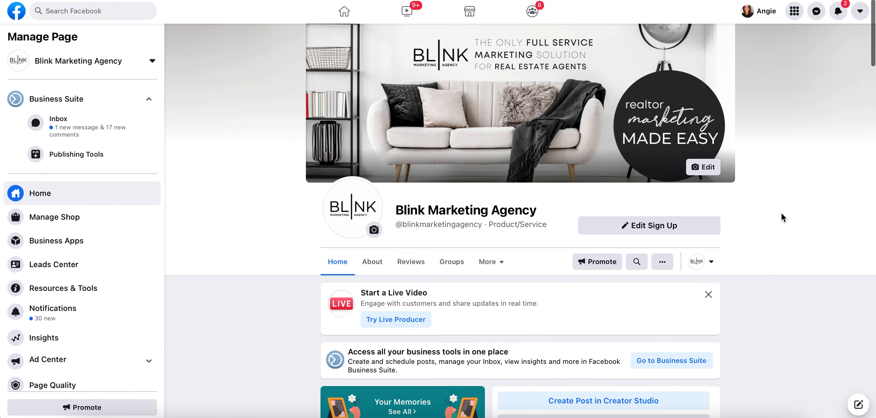
mouse_move(699, 287)
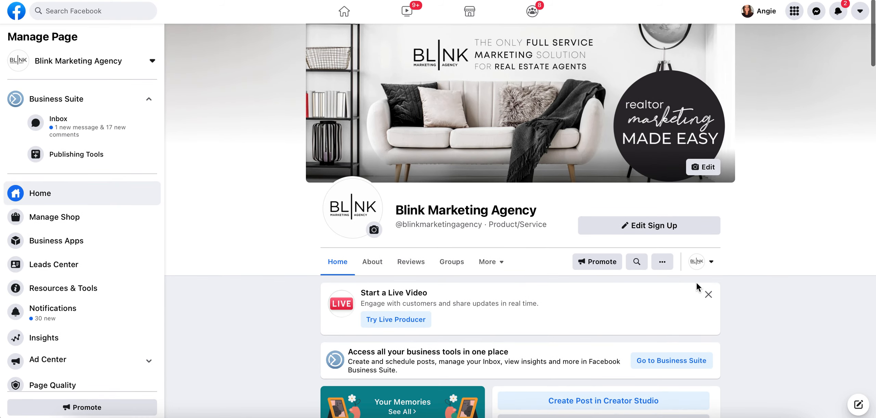
mouse_move(685, 252)
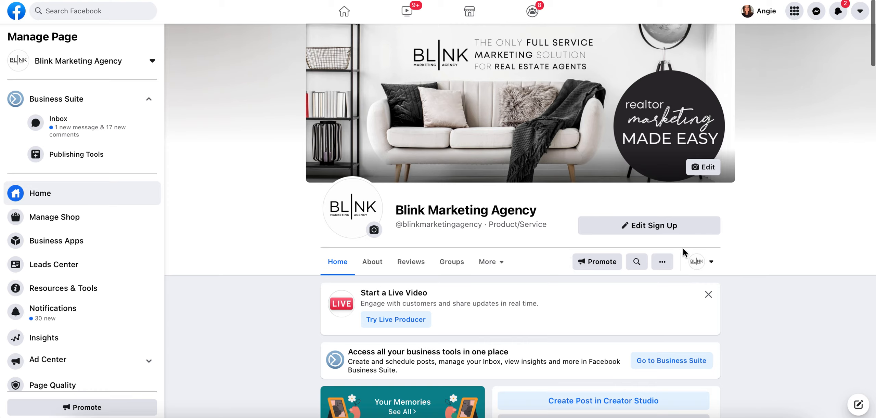
Step: Switch 'Choose How to Interact' from Blink Marketing Agency to Angie's personal profile
left_click(708, 262)
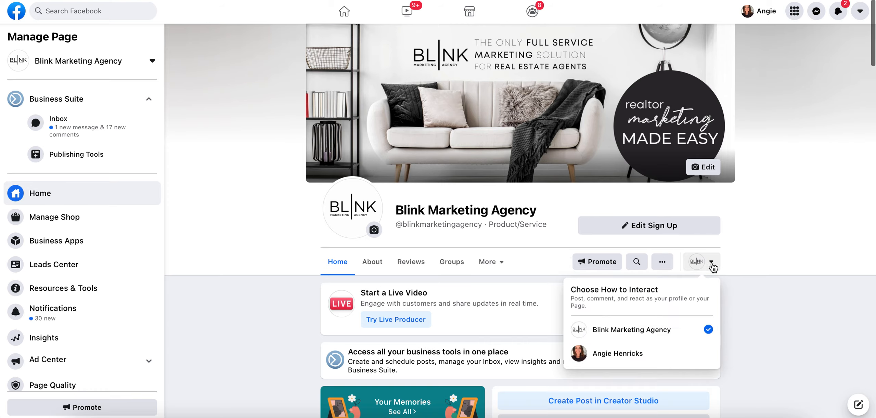
mouse_move(691, 353)
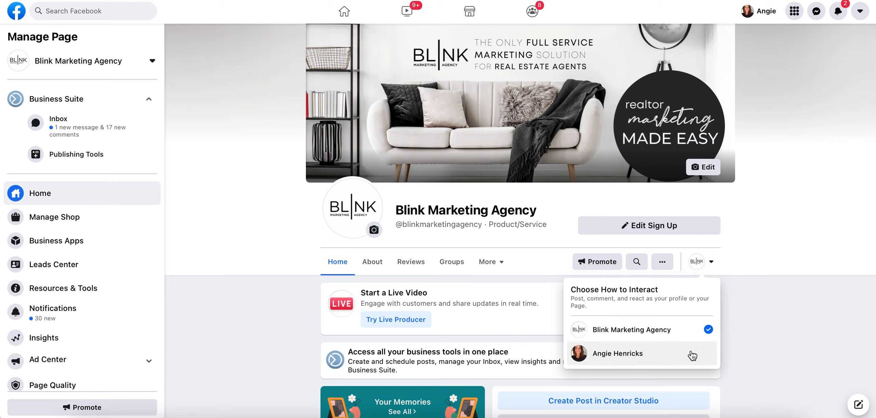
mouse_move(687, 356)
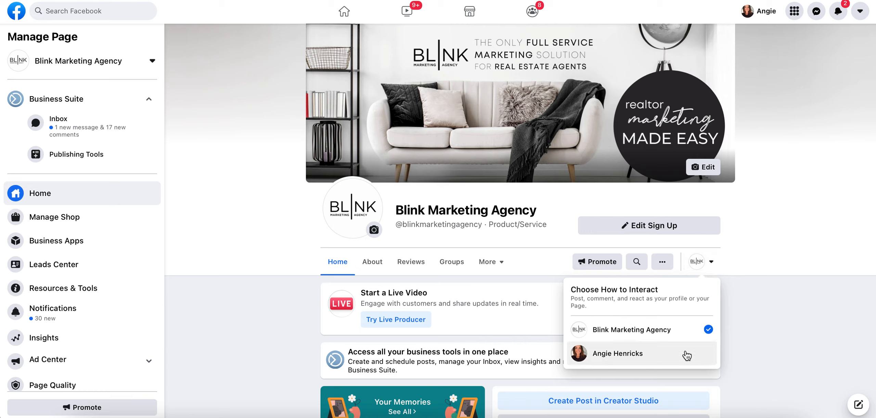
mouse_move(614, 361)
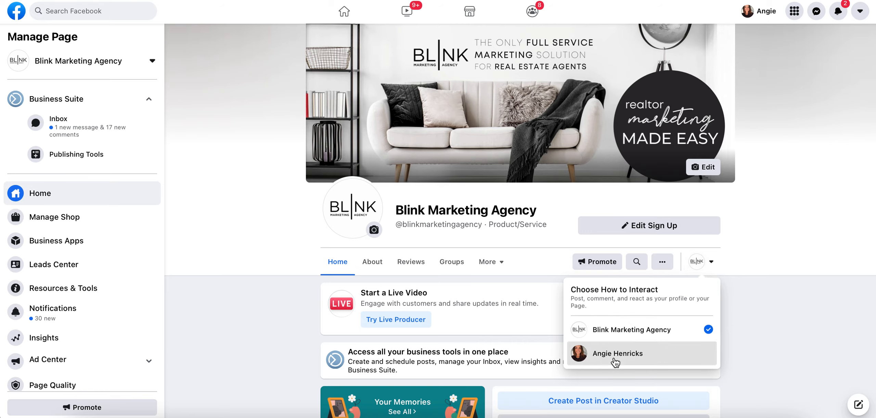
left_click(616, 353)
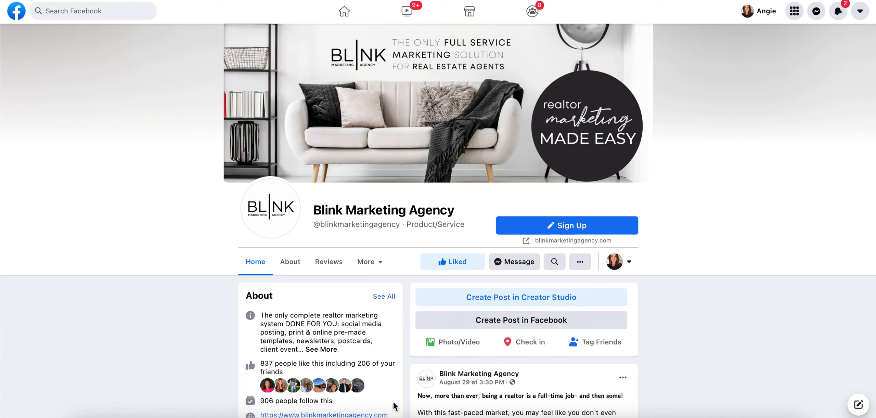
scroll("down", 3)
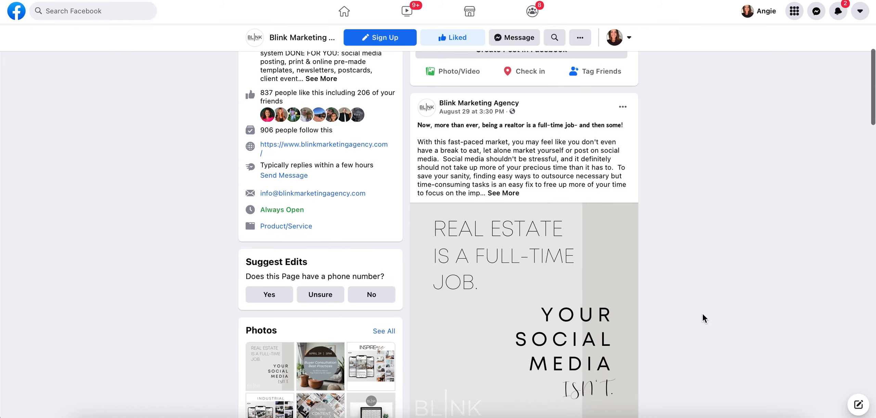
left_click(603, 362)
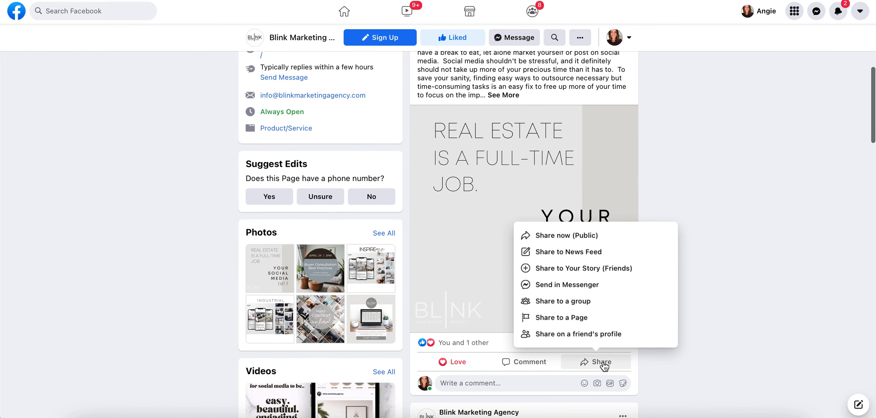
mouse_move(567, 252)
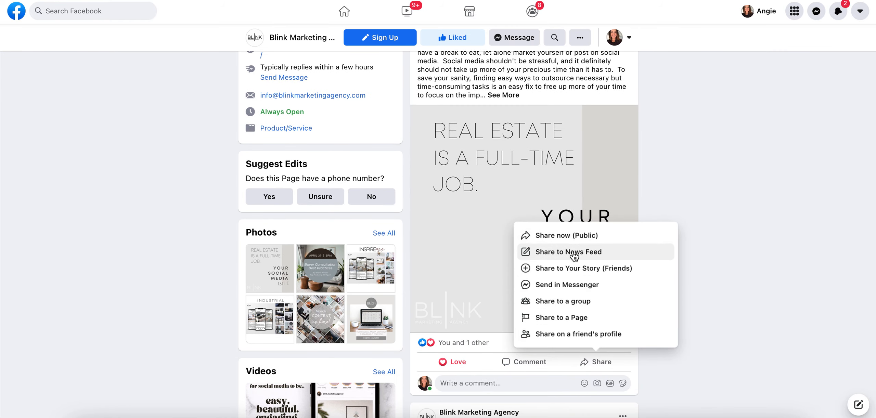
mouse_move(581, 268)
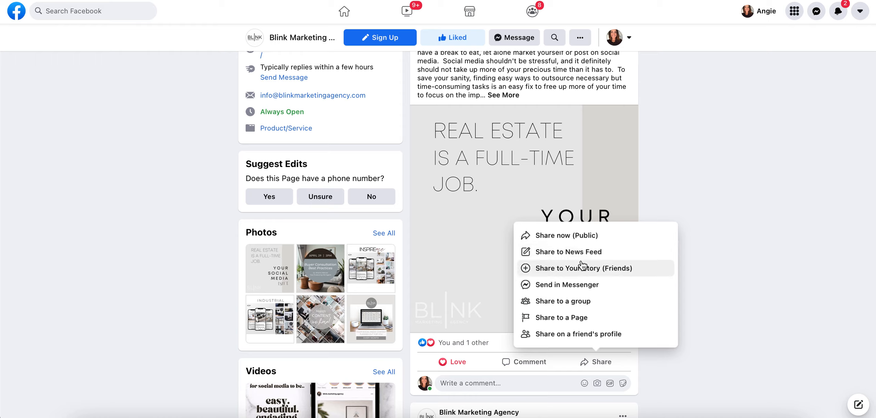
mouse_move(579, 334)
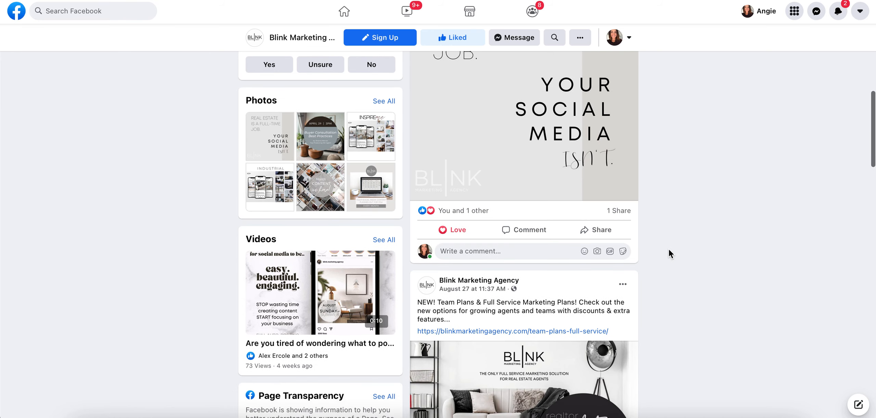
scroll("down", 3)
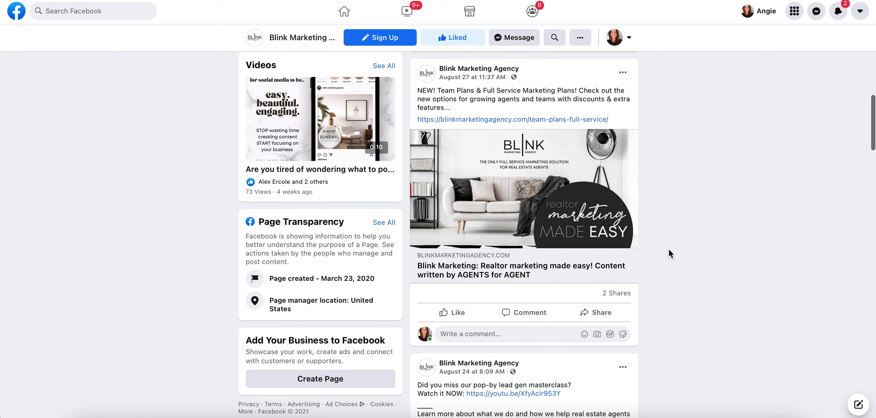
scroll("down", 3)
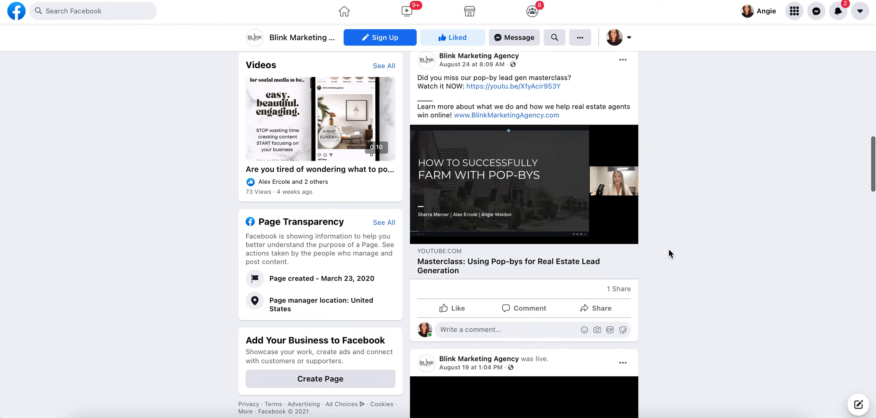
scroll("down", 3)
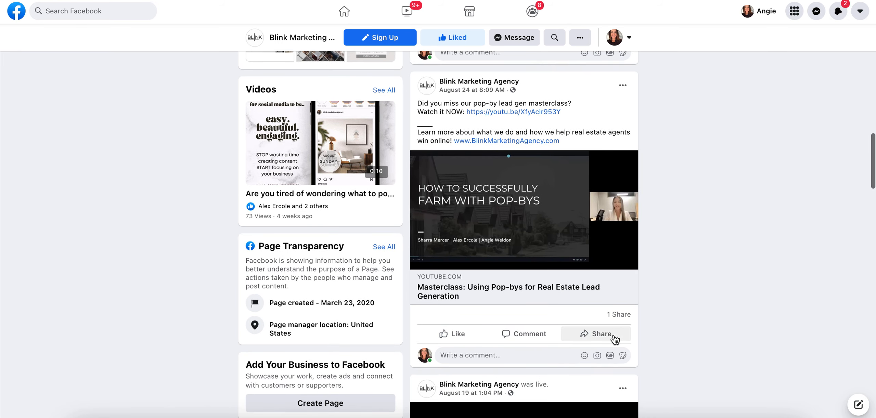
left_click(602, 334)
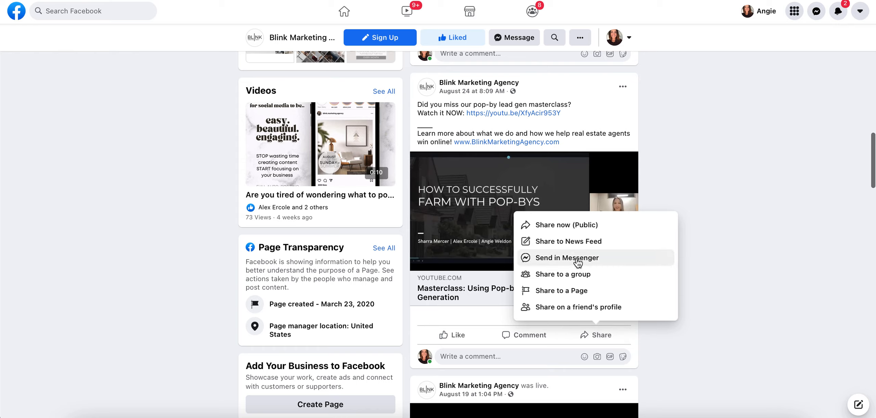
mouse_move(562, 275)
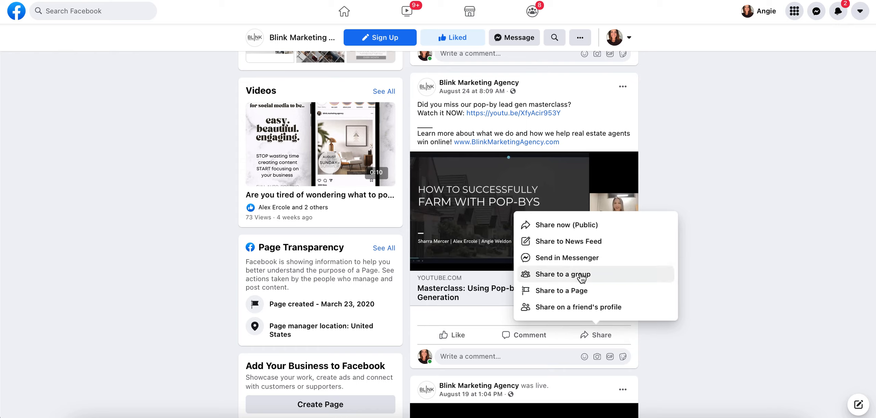
mouse_move(758, 248)
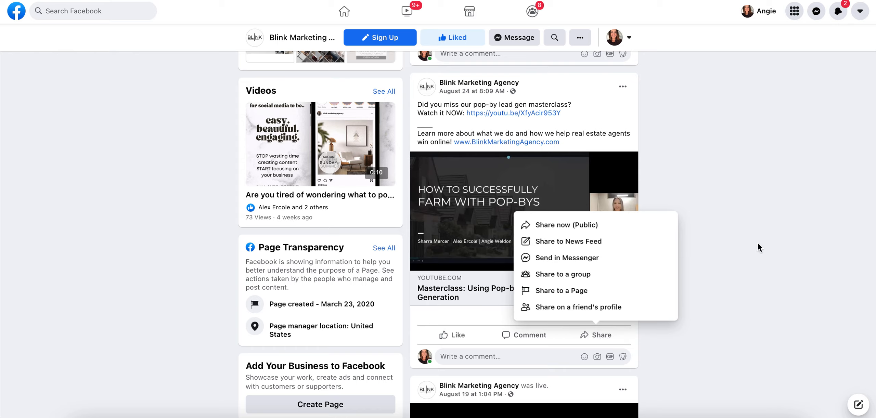
scroll("up", 3)
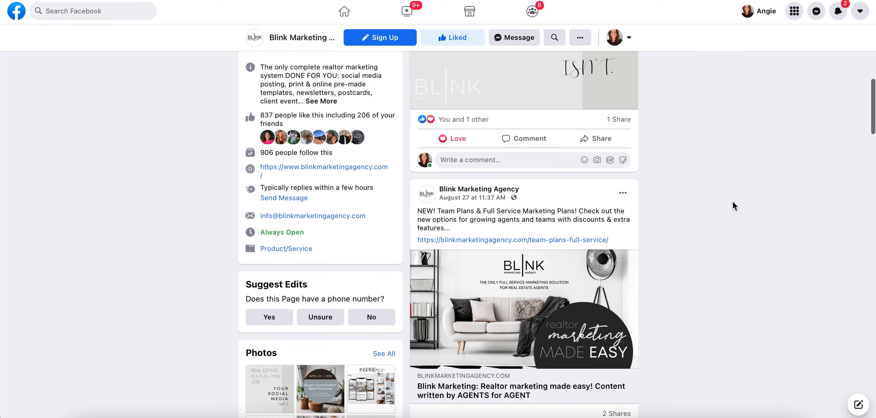
scroll("up", 3)
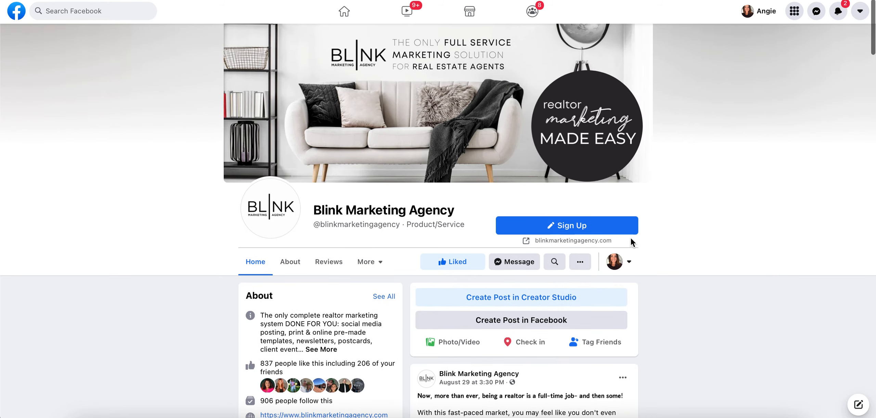
mouse_move(652, 282)
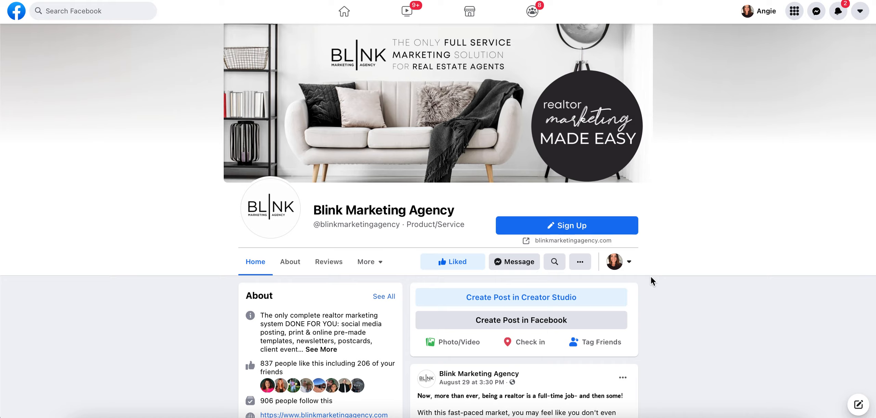